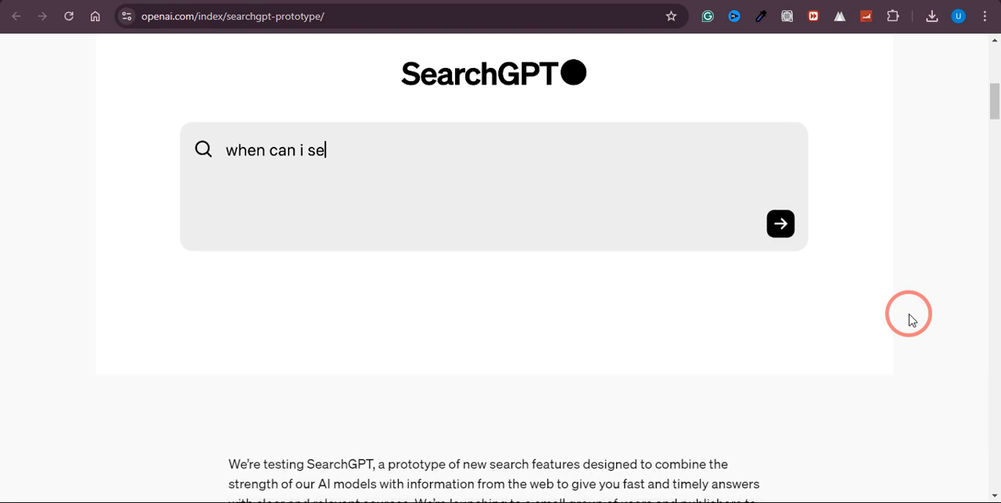
Browse the SearchGPT Prototype announcement and scroll back to its heading and waitlist offer
scroll(down, 3)
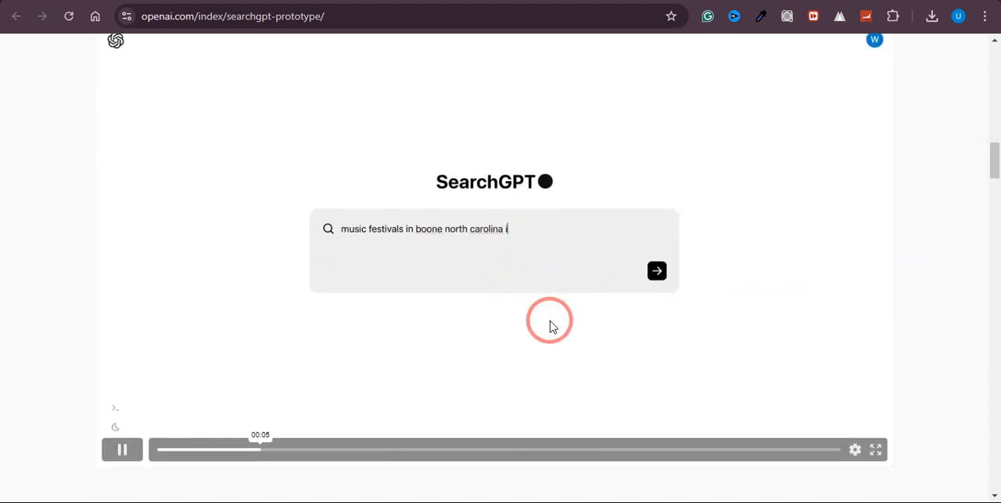
click(657, 270)
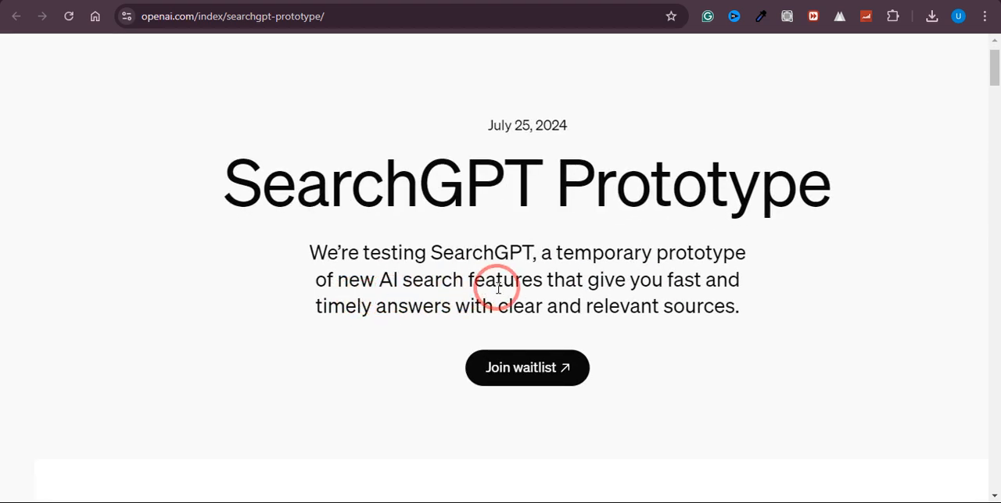
mouse_move(546, 304)
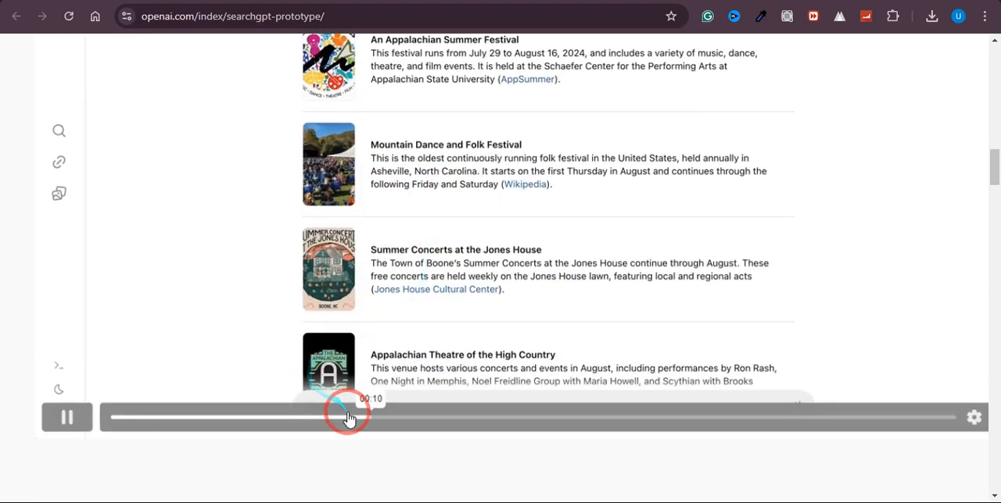
mouse_move(455, 291)
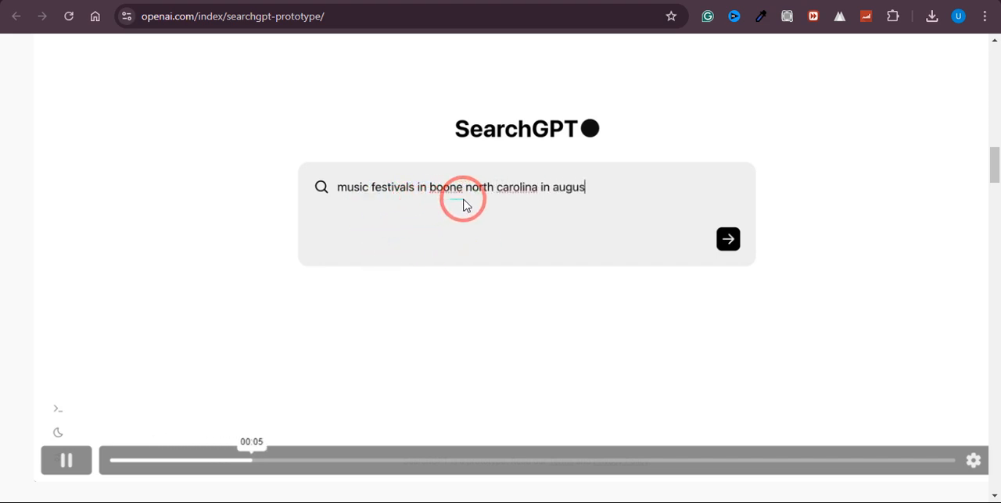
click(728, 240)
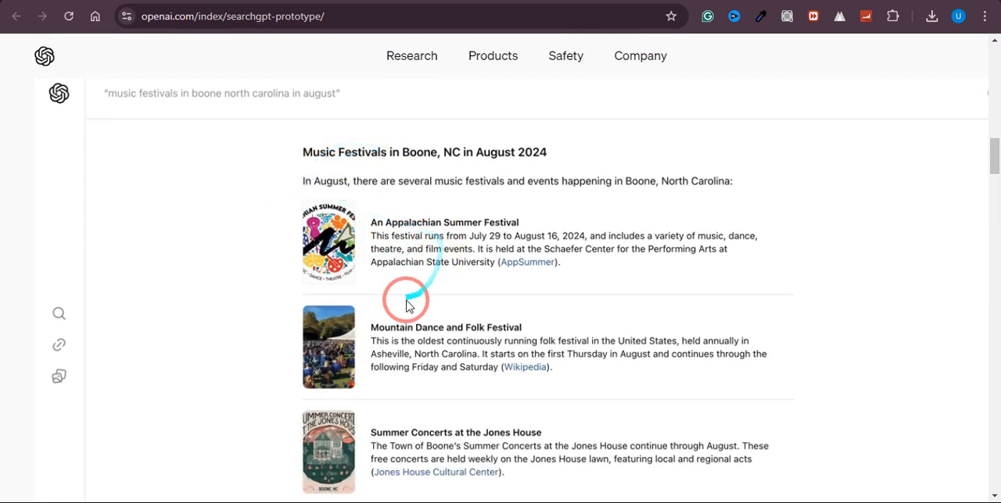
scroll(down, 3)
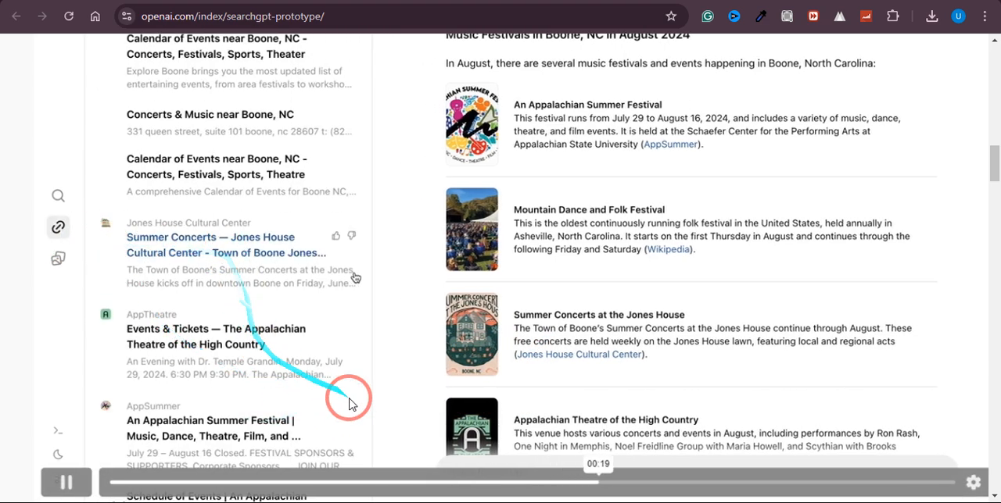
scroll(down, 3)
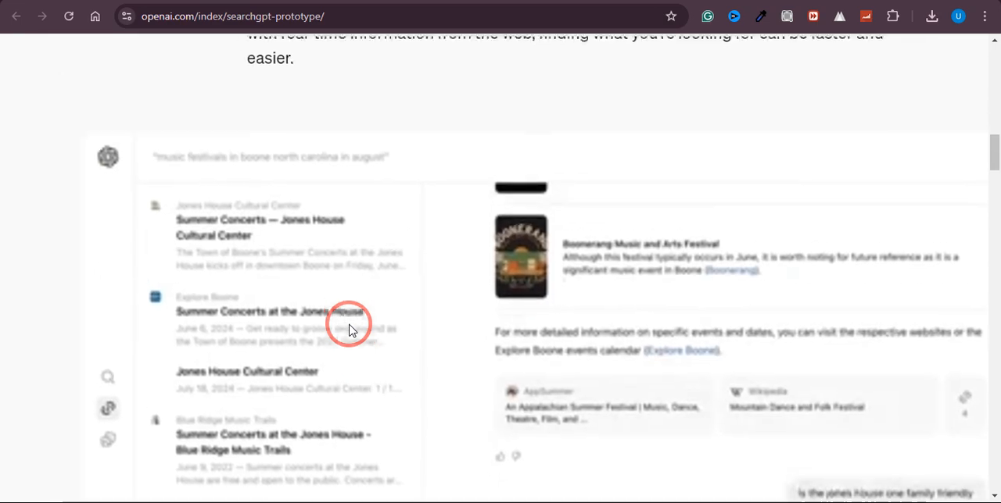
scroll(up, 3)
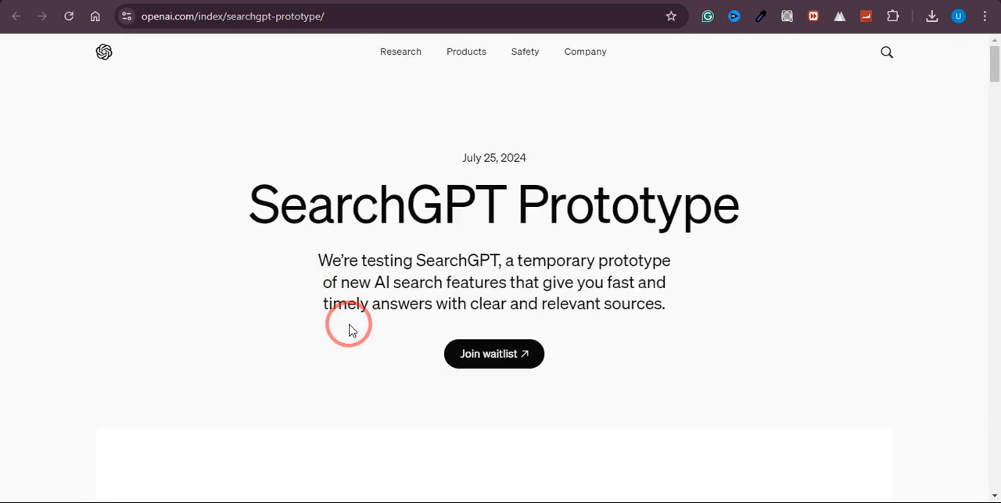
mouse_move(550, 272)
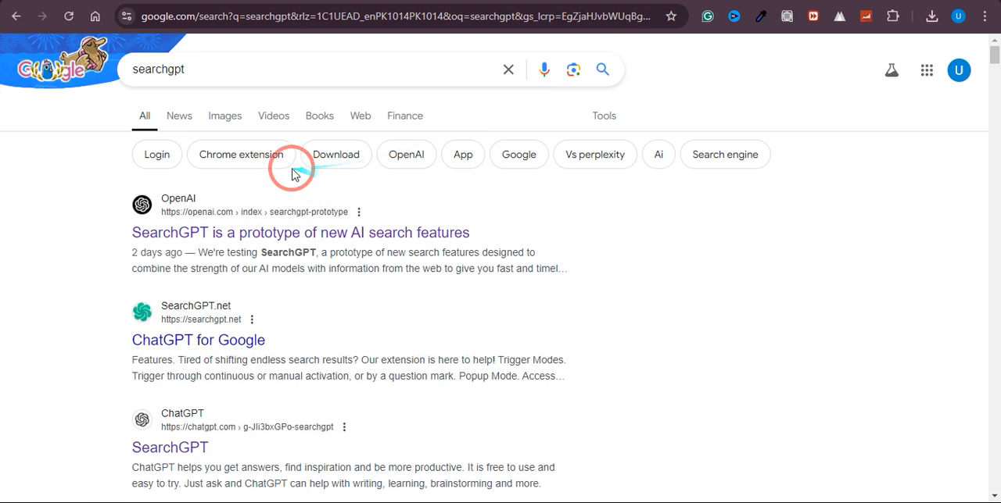
mouse_move(279, 219)
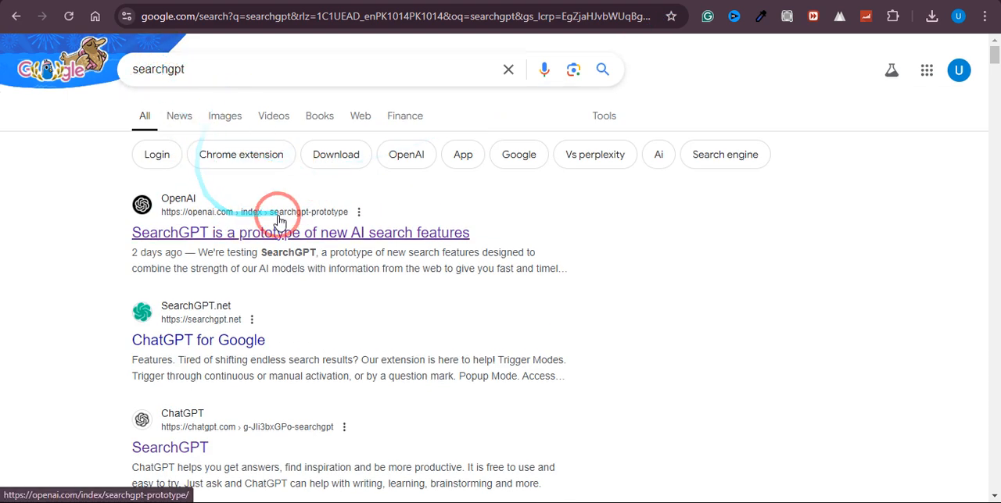
Browse the searchgpt results past The Verge and Tom's Guide and open OpenAI's SearchGPT prototype result
scroll(down, 3)
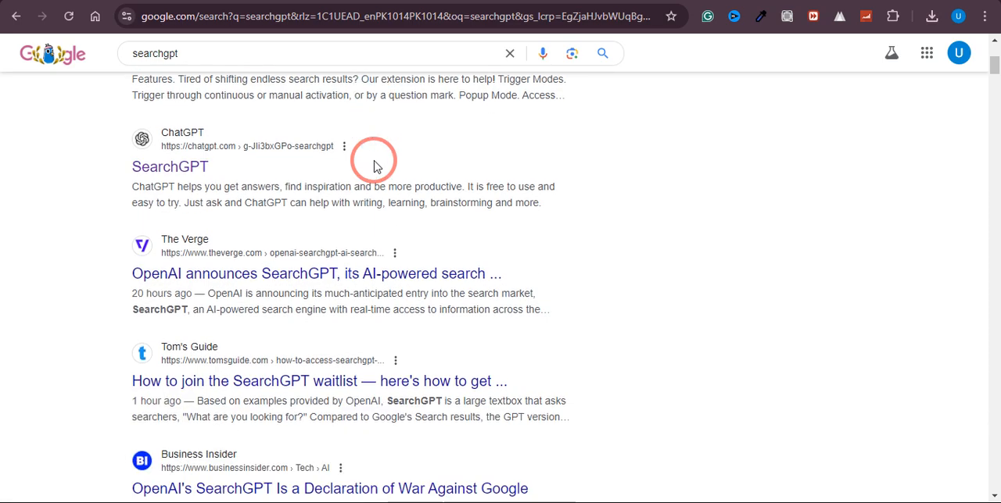
scroll(down, 3)
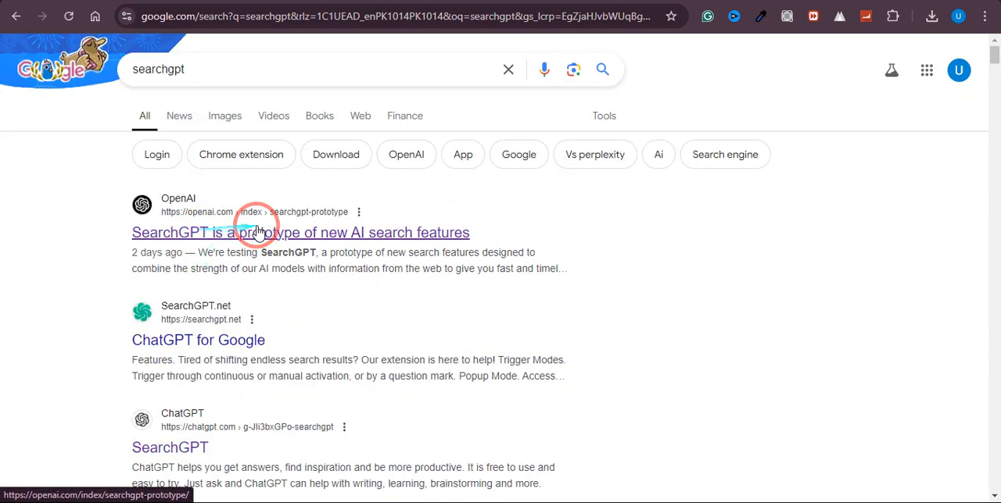
scroll(down, 3)
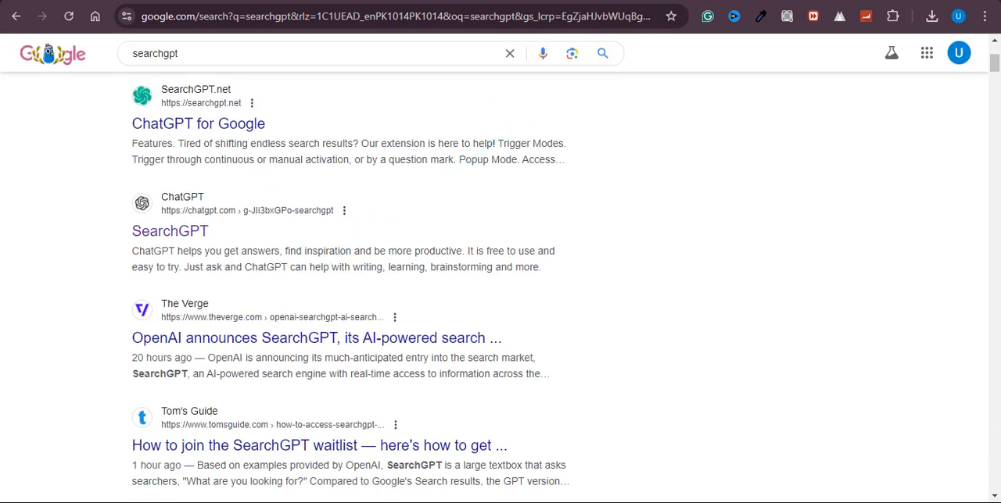
click(169, 232)
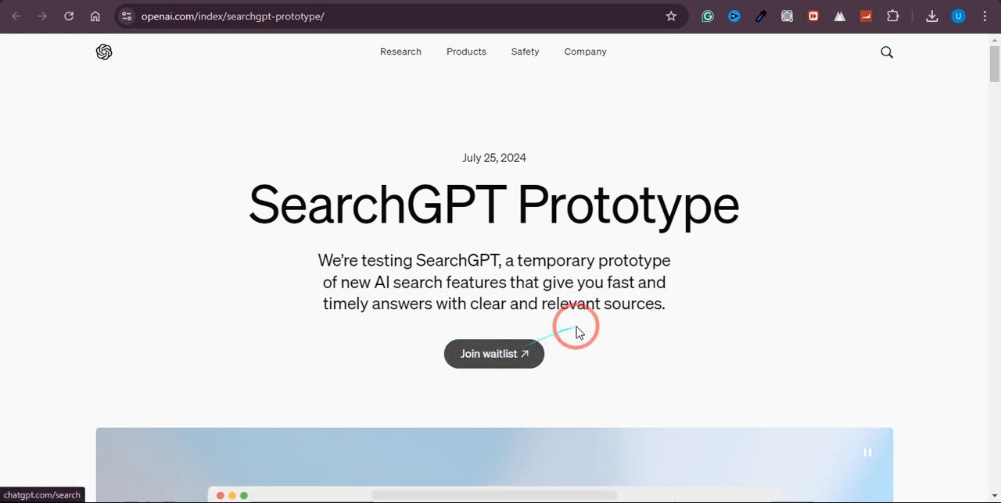
Follow 'Join waitlist' to reach the SearchGPT page at chatgpt.com/search
click(494, 353)
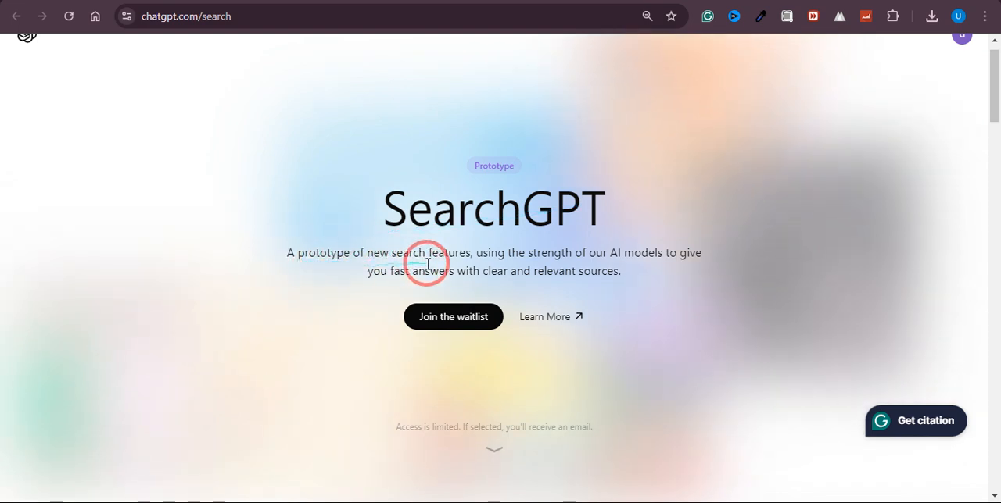
mouse_move(519, 256)
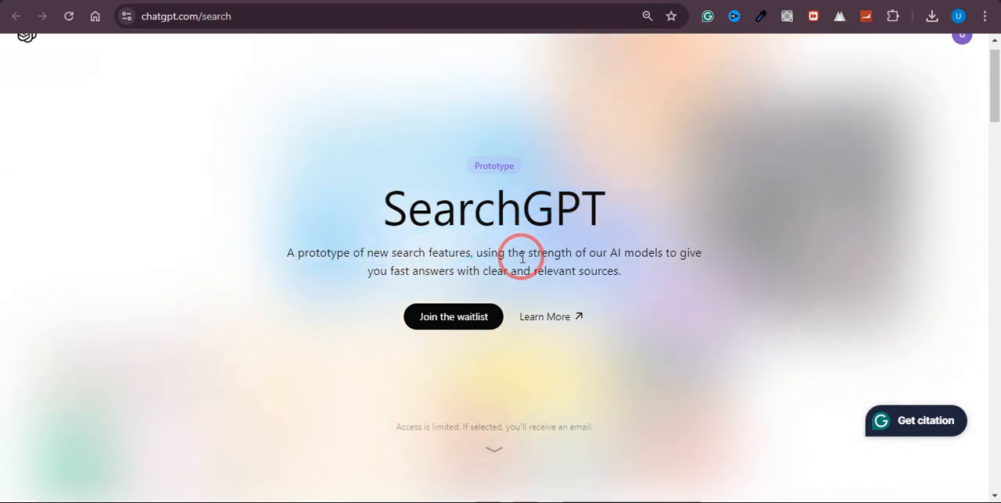
mouse_move(671, 260)
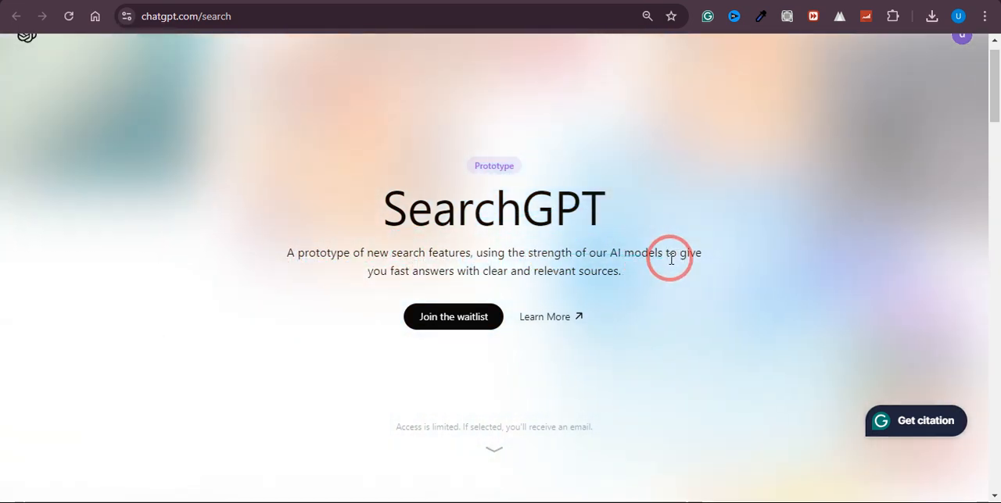
mouse_move(532, 283)
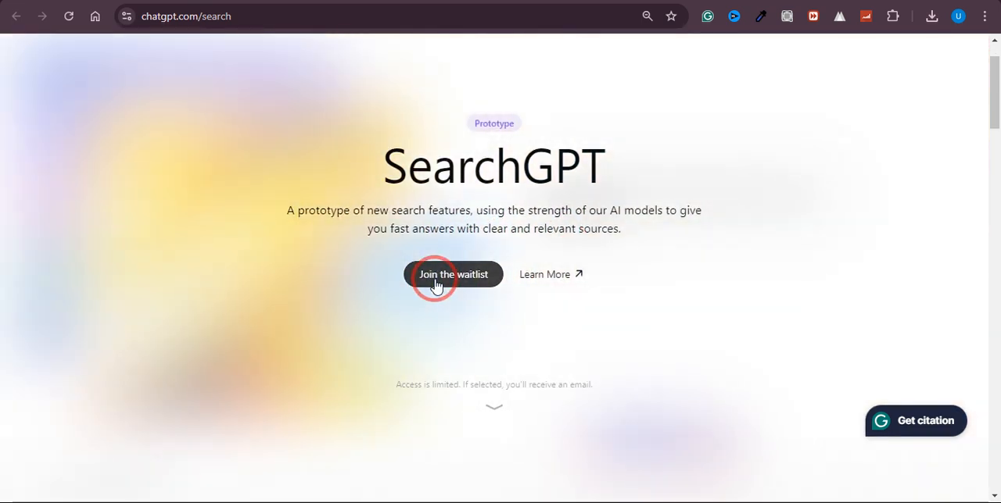
Join the SearchGPT waitlist so the page shows 'You're on the waitlist'
click(453, 274)
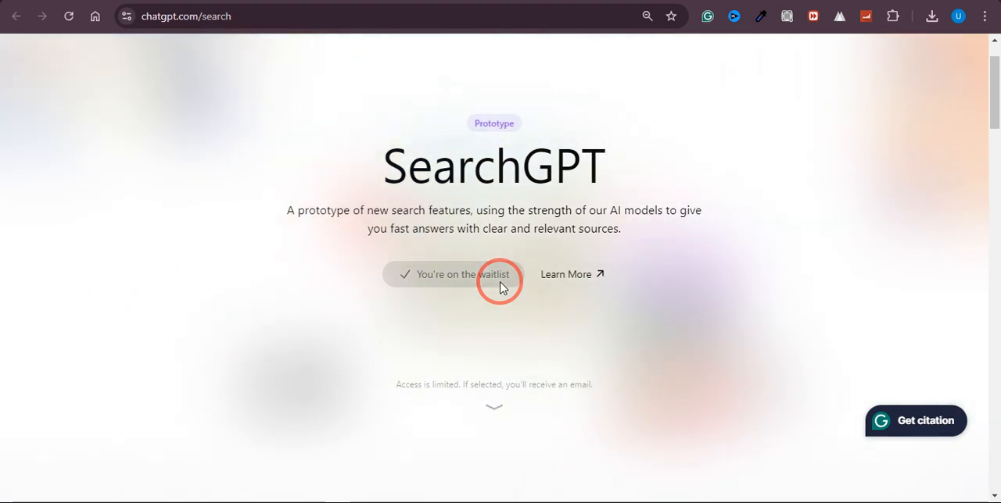
mouse_move(494, 258)
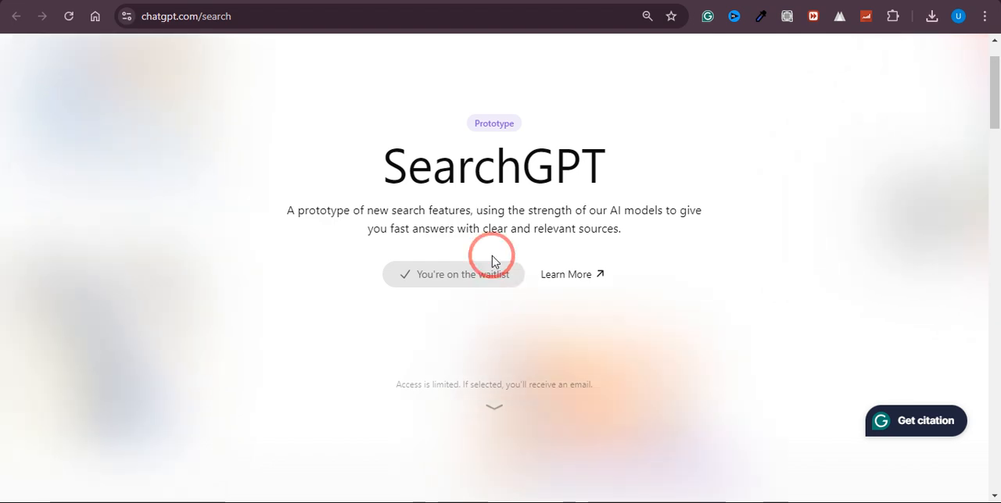